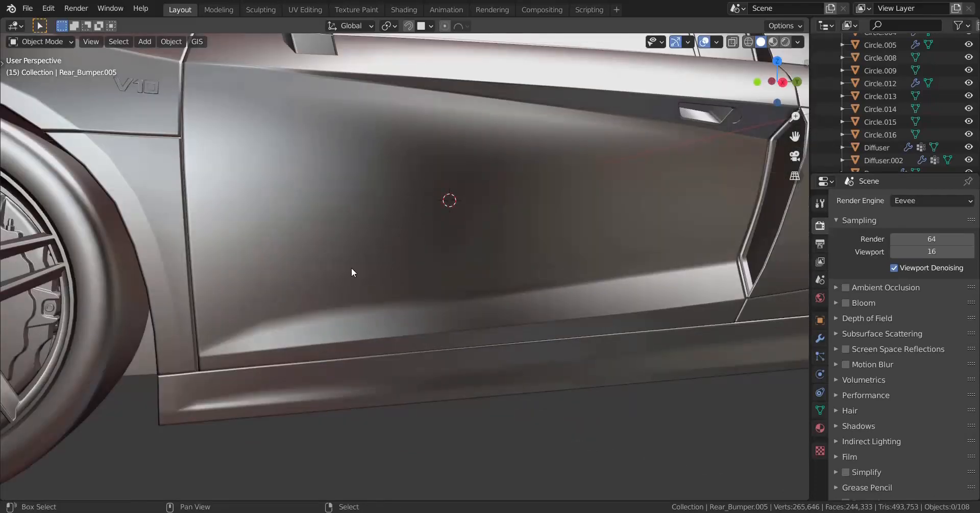
- Inspect the car from all sides, then select the wiper's Empty.004 and call up orientation choices
{"action": "left_click_drag", "start_coordinate": [352, 273], "coordinate": [462, 294]}
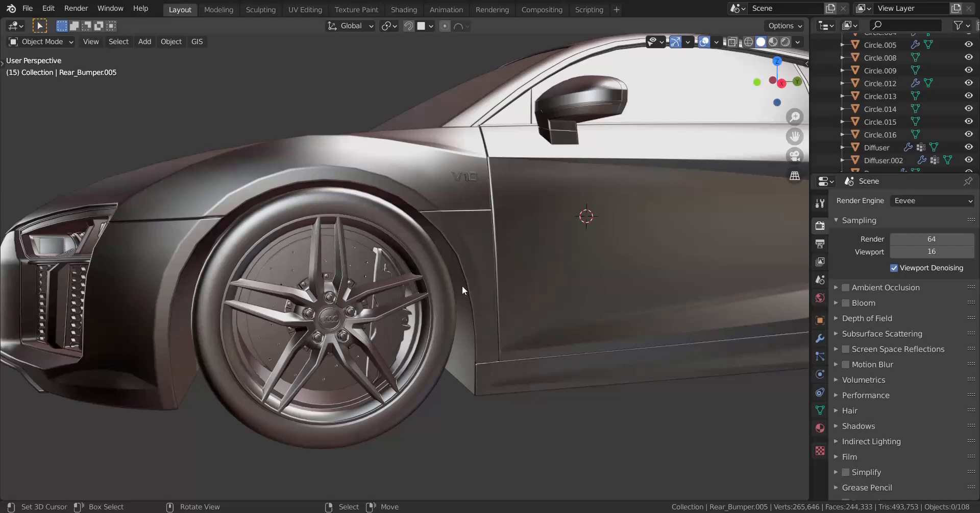
{"action": "left_click_drag", "start_coordinate": [463, 289], "coordinate": [279, 346]}
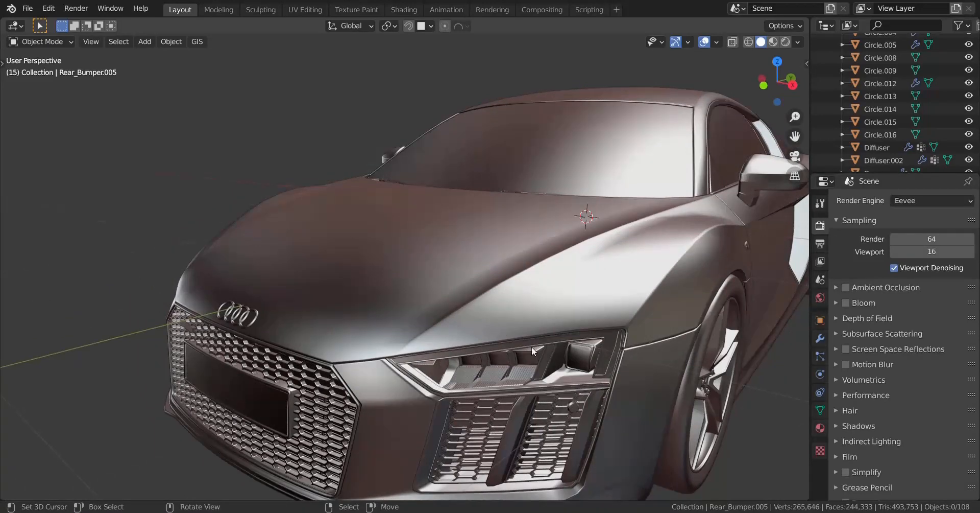
{"action": "left_click_drag", "start_coordinate": [531, 350], "coordinate": [406, 275]}
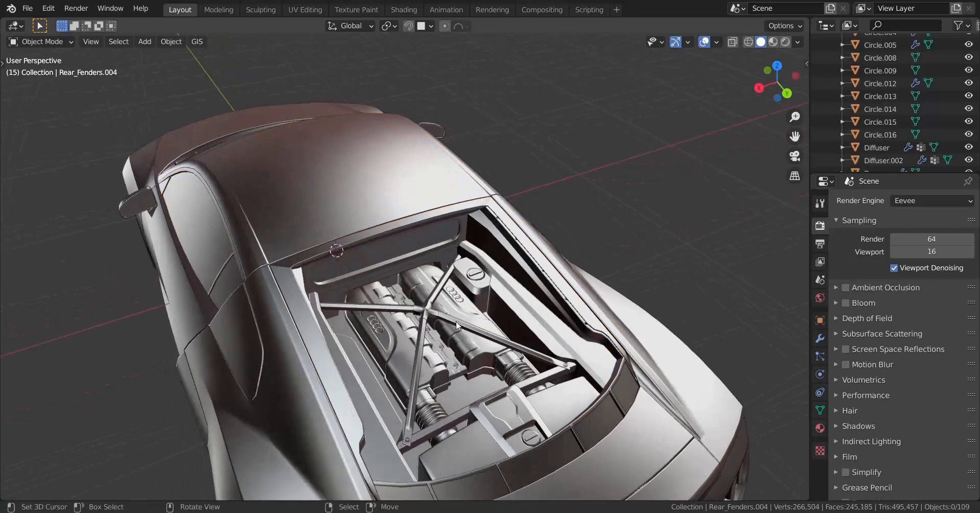
{"action": "left_click_drag", "start_coordinate": [456, 326], "coordinate": [519, 297]}
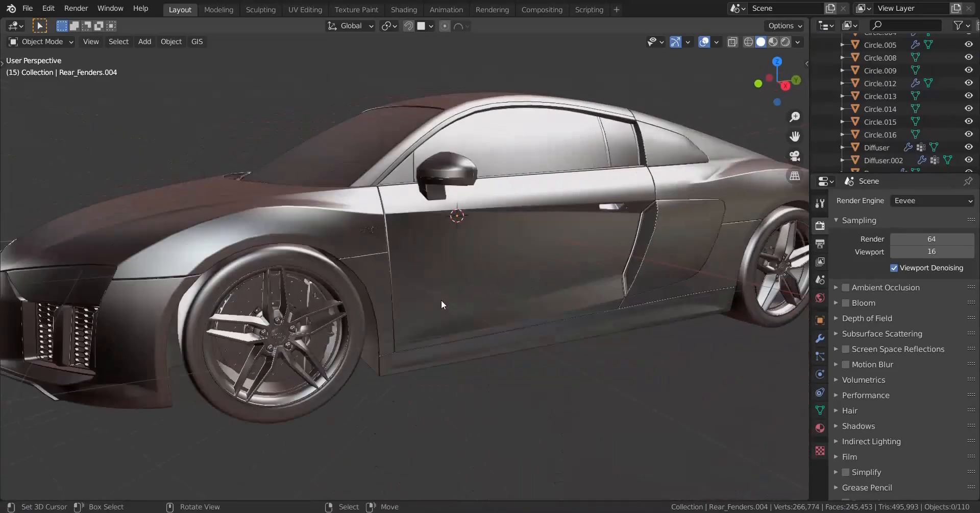
{"action": "left_click_drag", "start_coordinate": [441, 304], "coordinate": [337, 365]}
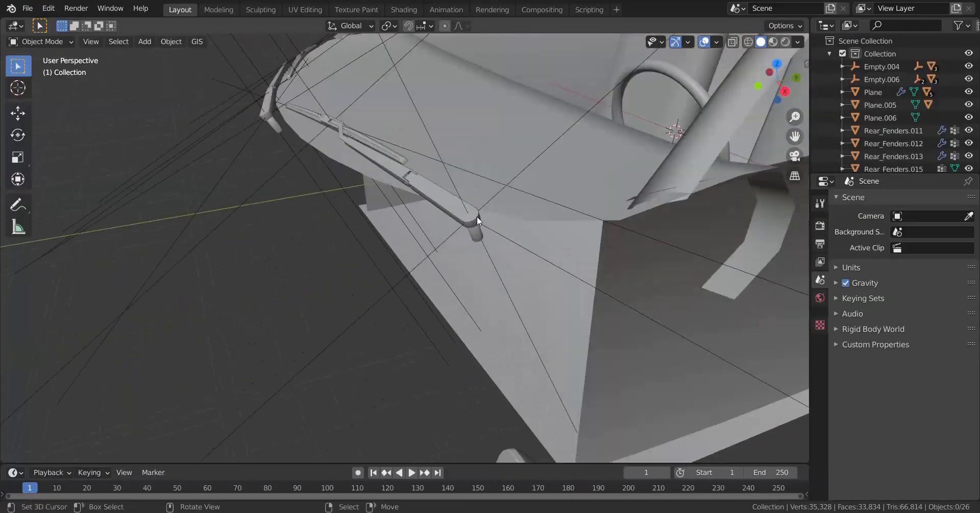
{"action": "left_click", "coordinate": [469, 216]}
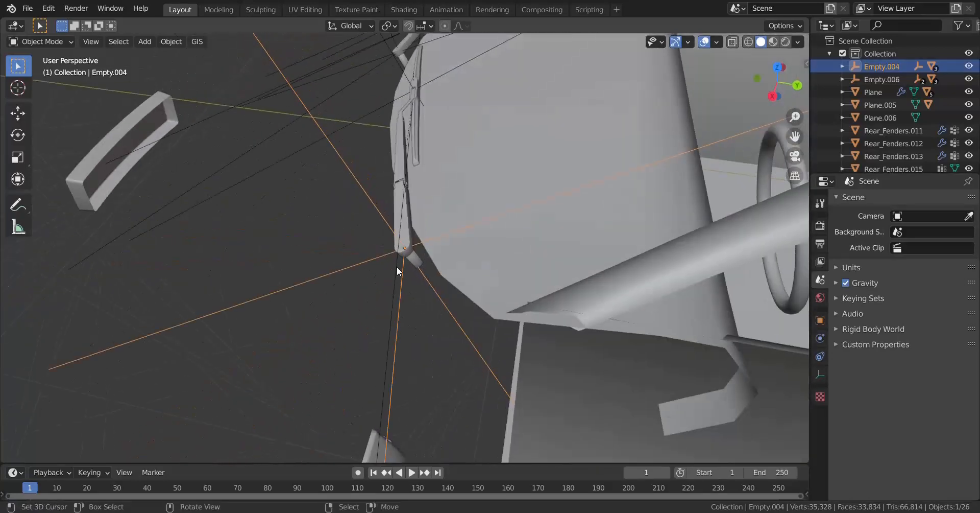
{"action": "key", "text": "period"}
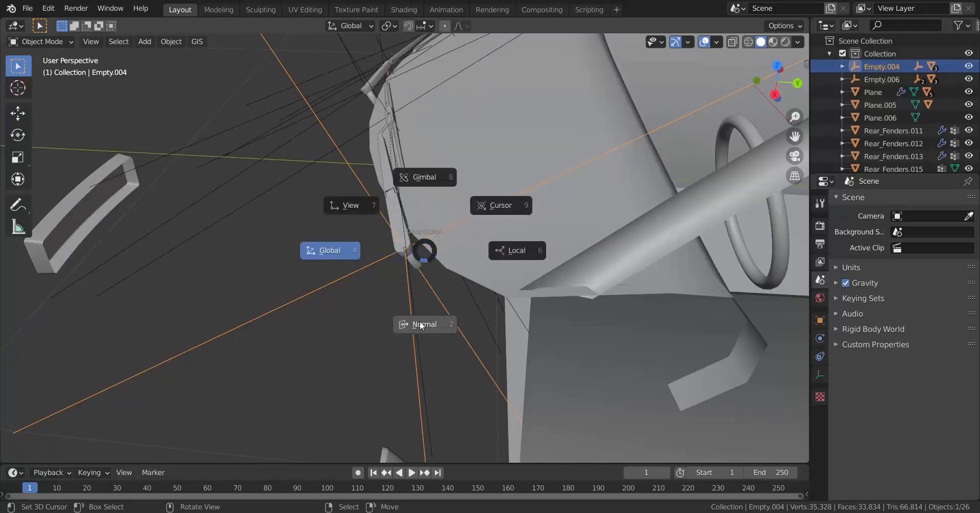
- Switch to Normal orientation and rotate the wiper empties to swing their arms, then cancel
{"action": "left_click", "coordinate": [425, 324]}
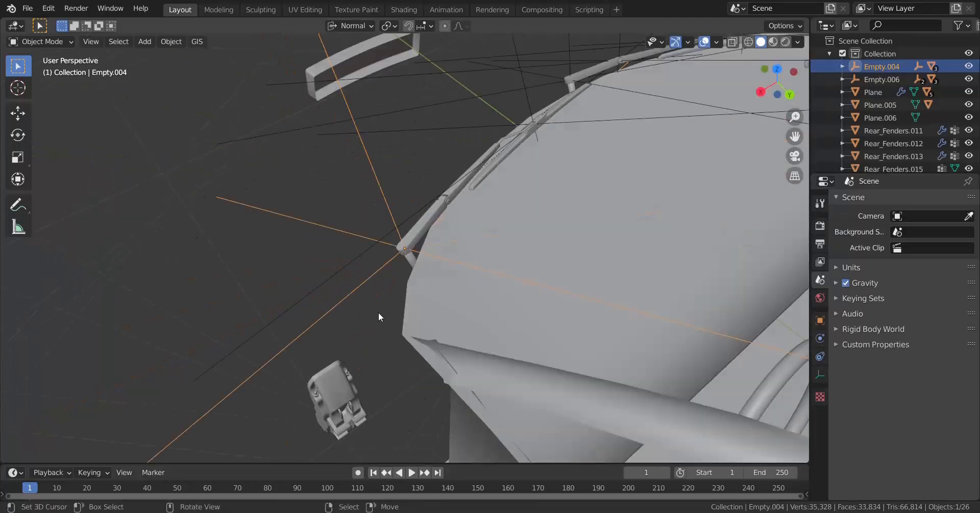
{"action": "key", "text": "r"}
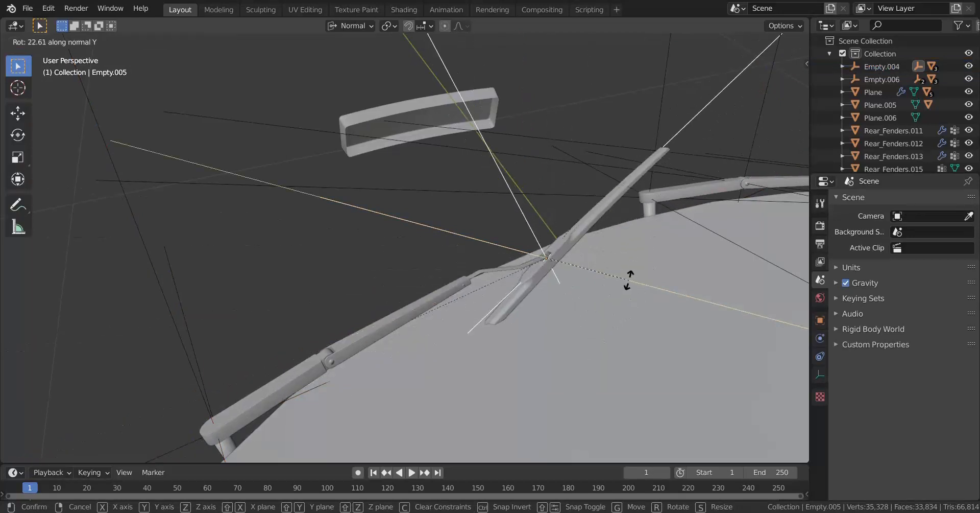
{"action": "mouse_move", "coordinate": [606, 308]}
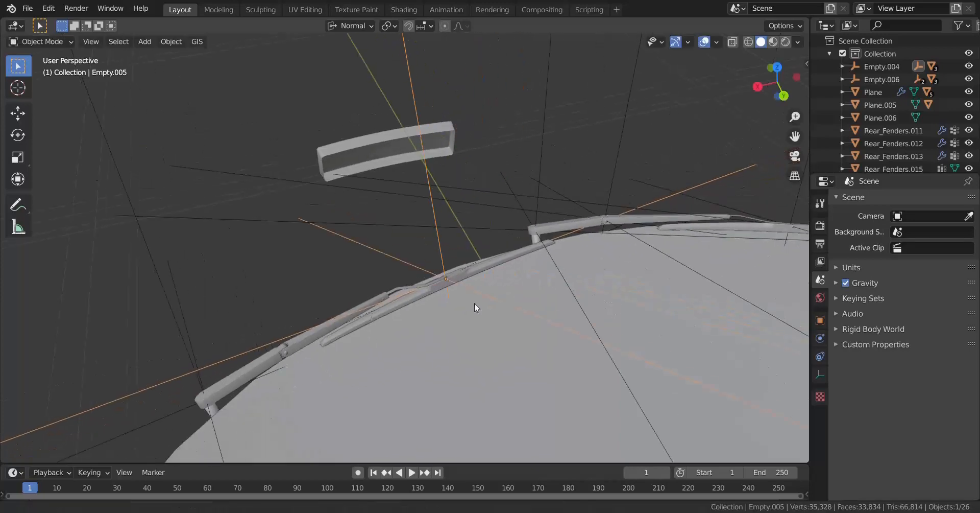
{"action": "left_click_drag", "start_coordinate": [475, 307], "coordinate": [619, 320]}
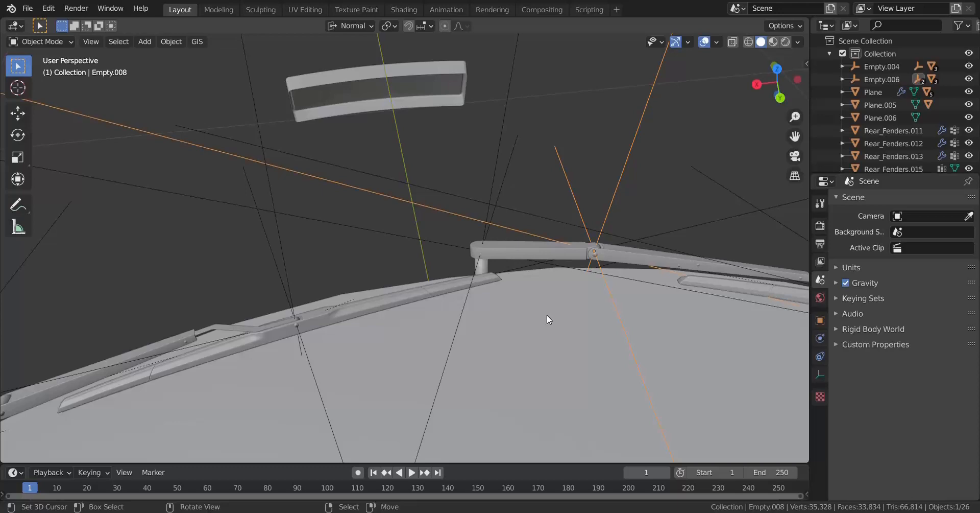
{"action": "key", "text": "r"}
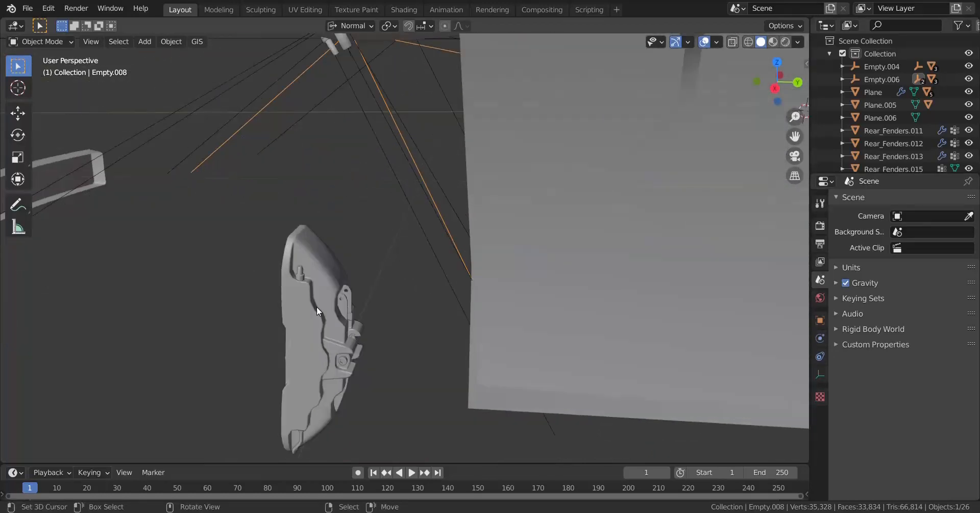
{"action": "left_click_drag", "start_coordinate": [317, 311], "coordinate": [427, 253]}
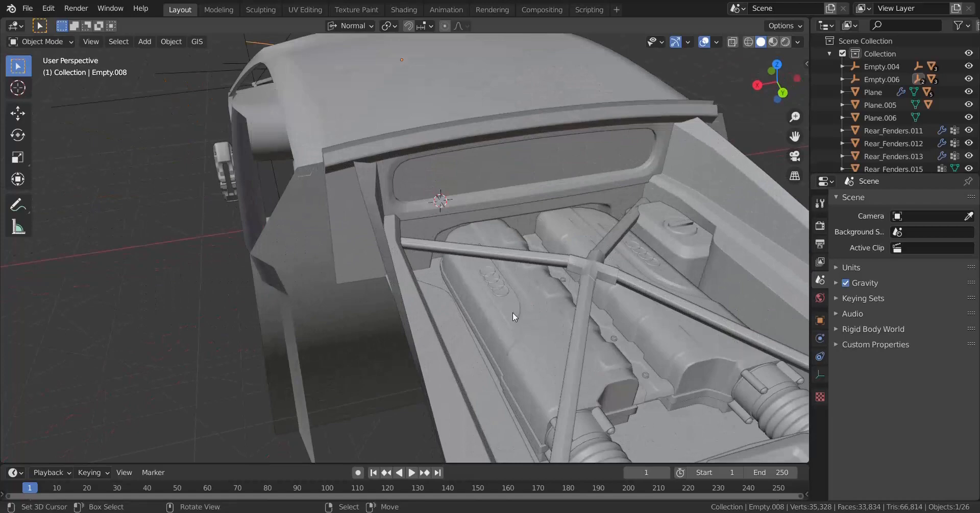
{"action": "left_click_drag", "start_coordinate": [513, 316], "coordinate": [393, 285]}
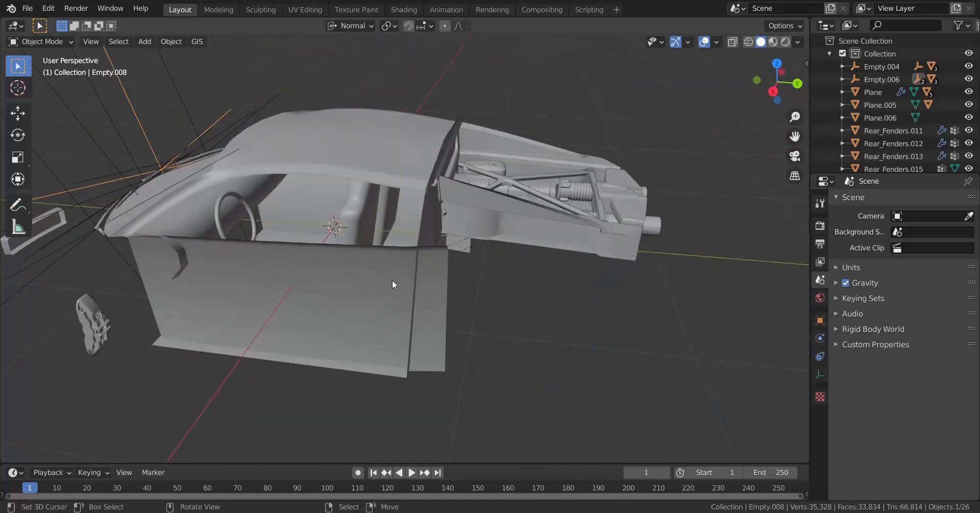
{"action": "left_click_drag", "start_coordinate": [393, 285], "coordinate": [316, 276]}
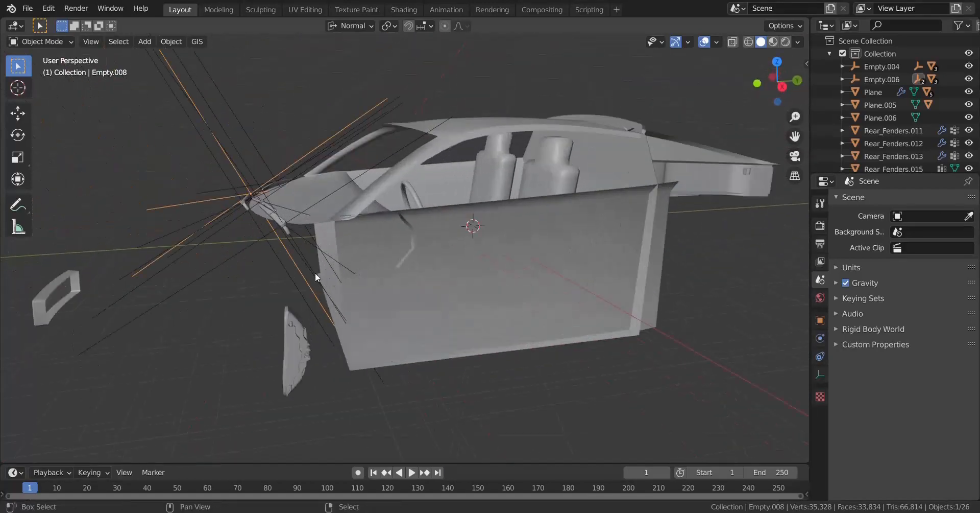
{"action": "left_click_drag", "start_coordinate": [315, 277], "coordinate": [353, 257]}
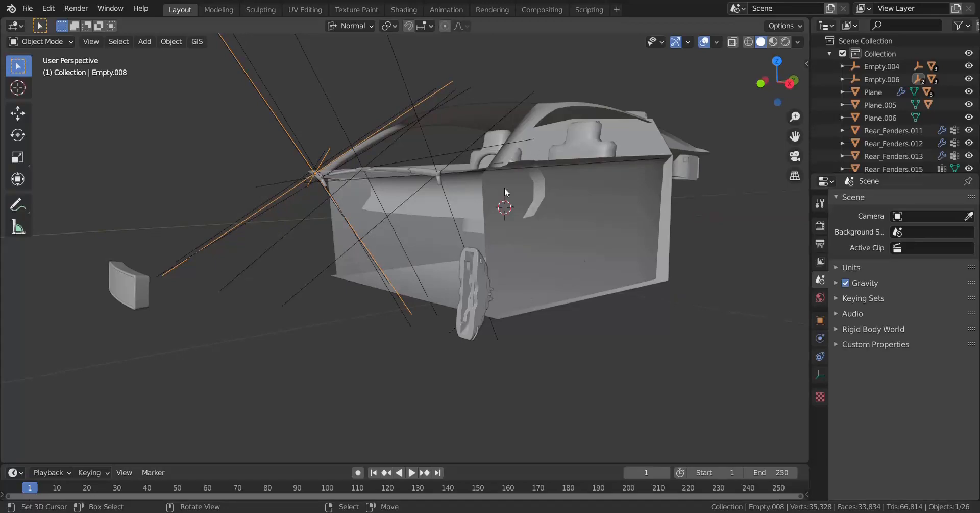
{"action": "mouse_move", "coordinate": [420, 289]}
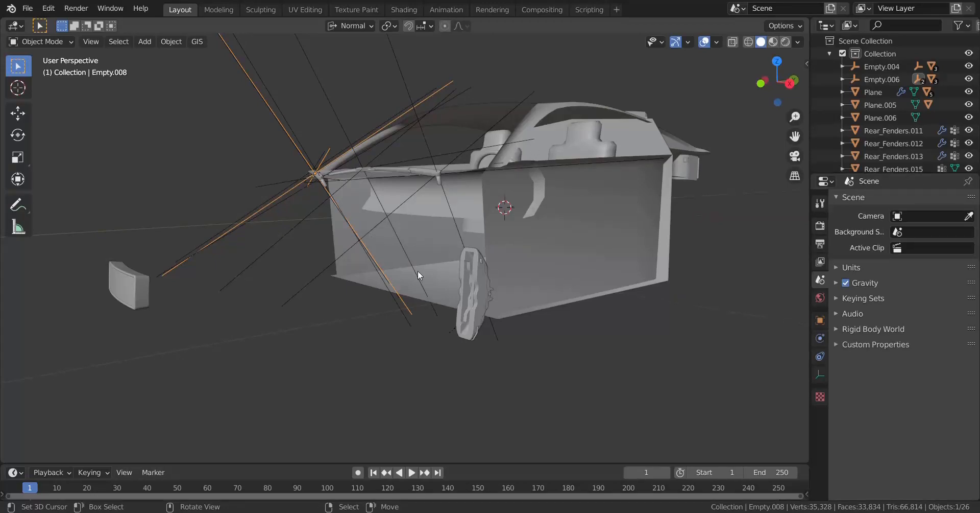